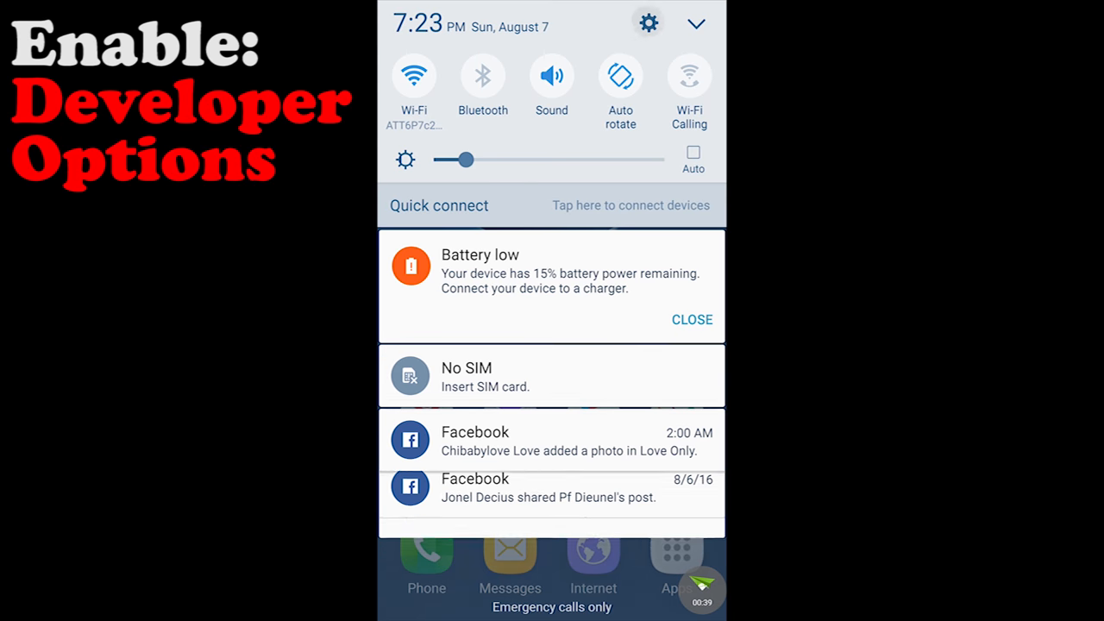
- Tap Build number in Settings > About device; developer mode is already on
click(649, 24)
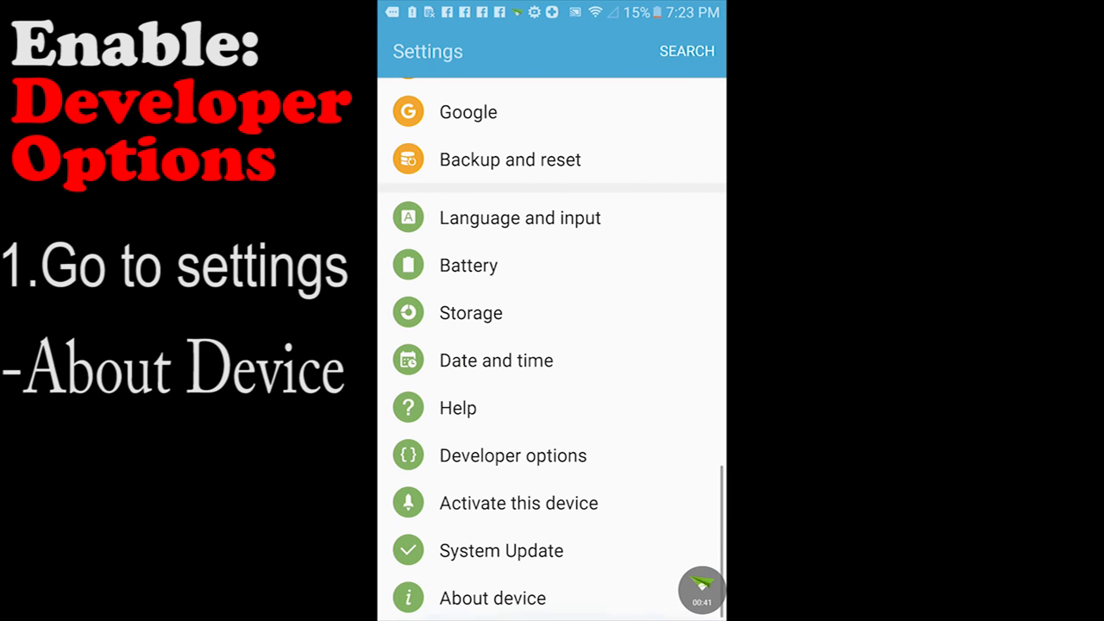
click(492, 597)
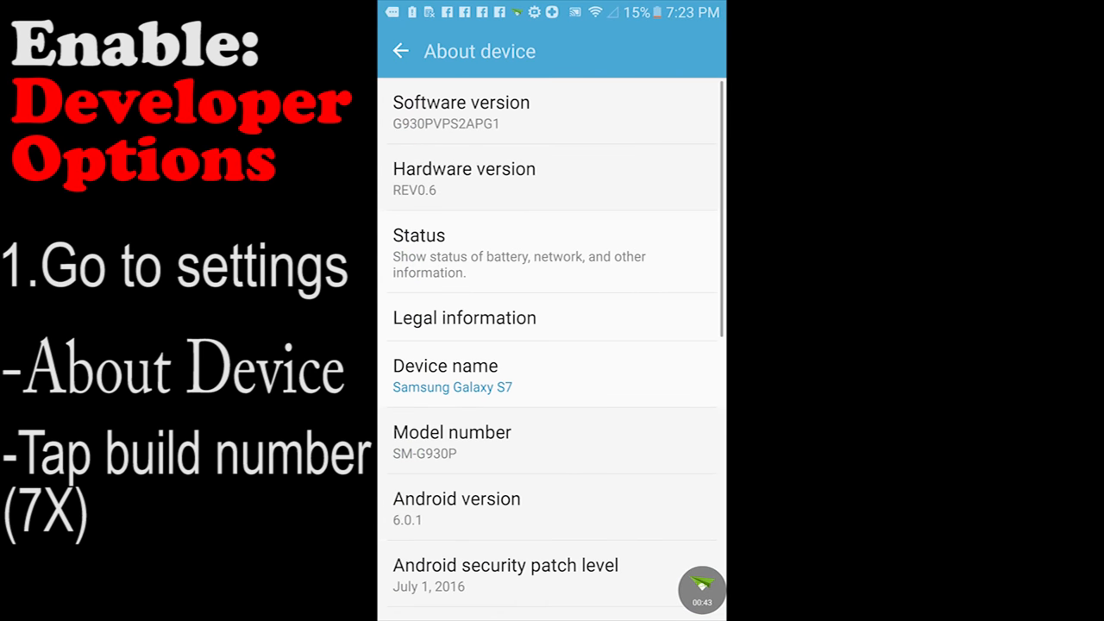
scroll(down, 3)
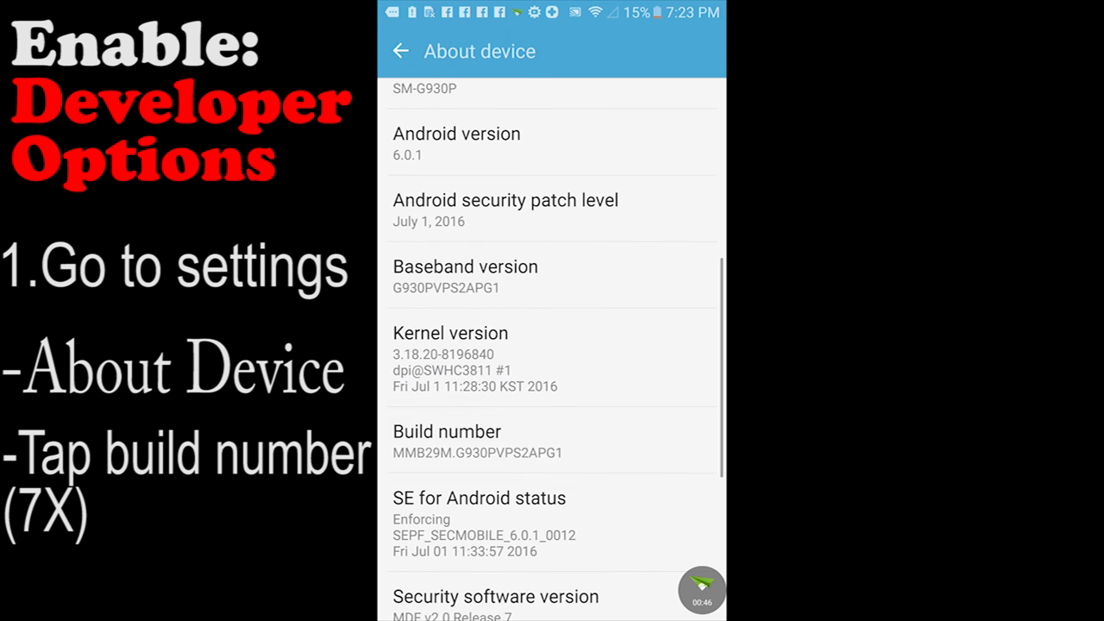
click(446, 443)
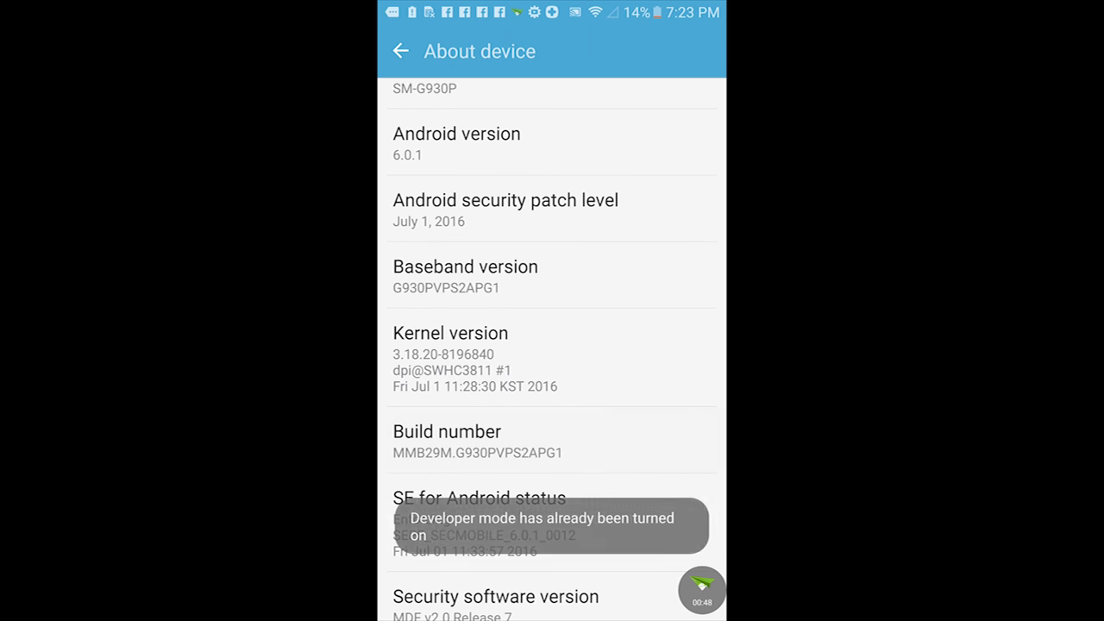
- Open Developer options from the main Settings list and verify the switch is On
click(400, 51)
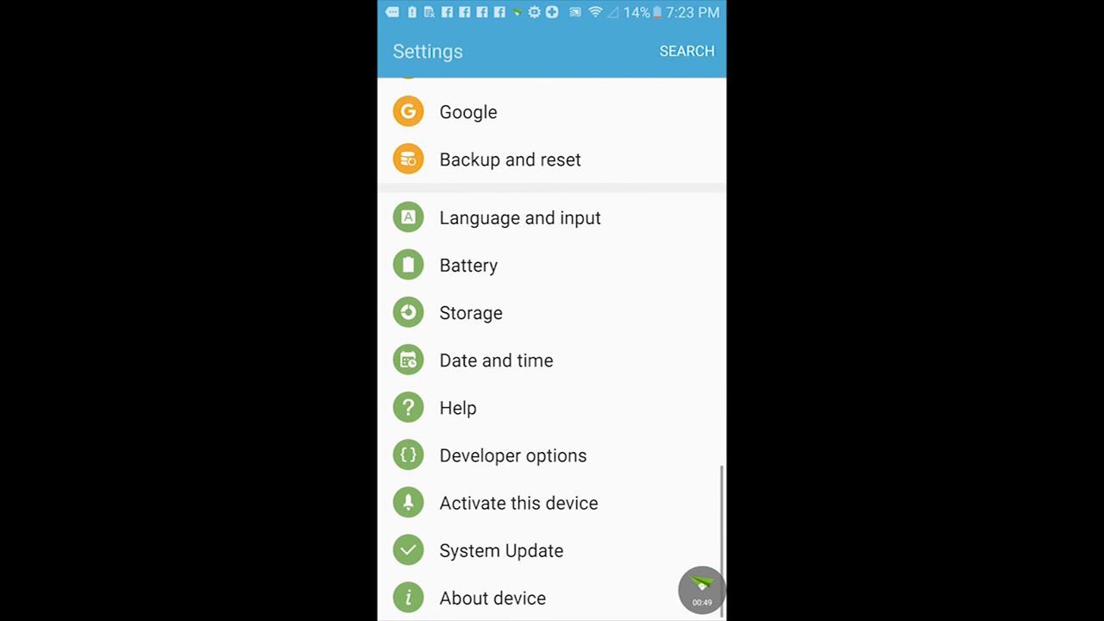
click(513, 456)
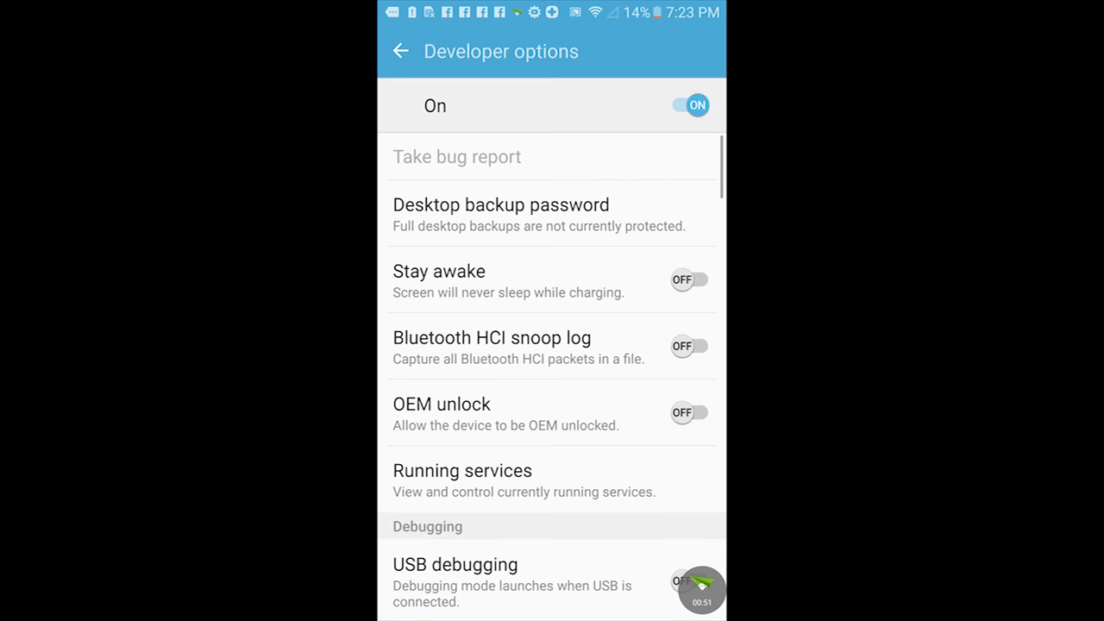
scroll(down, 3)
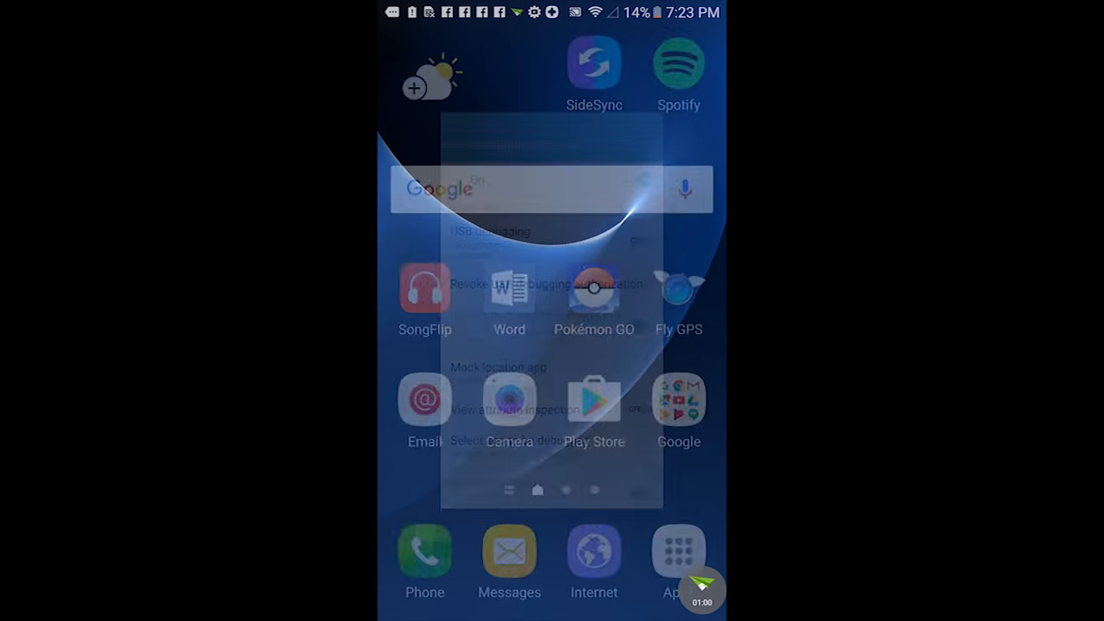
- Start Fly GPS spoofing in Sakha Republic, Russia, then launch Pokémon GO from home
click(594, 289)
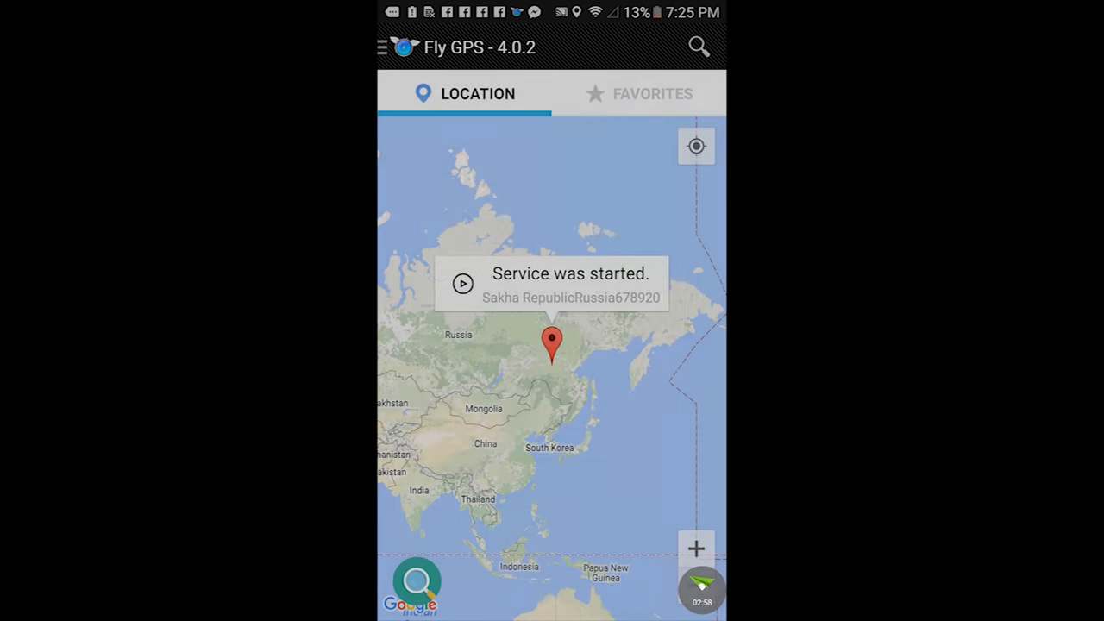
key(HOME)
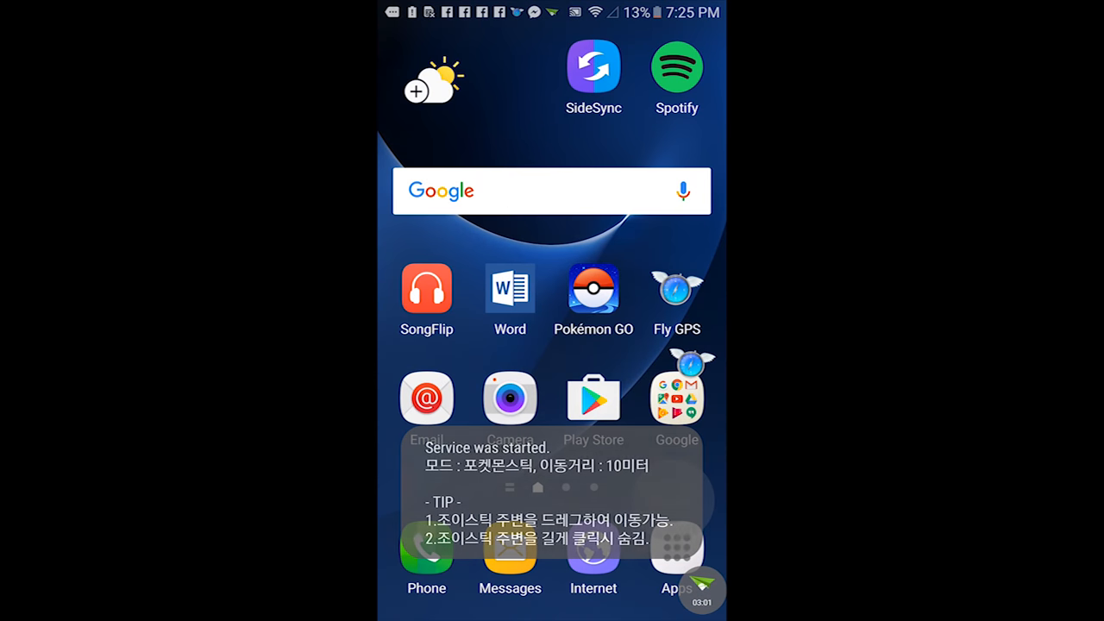
click(594, 289)
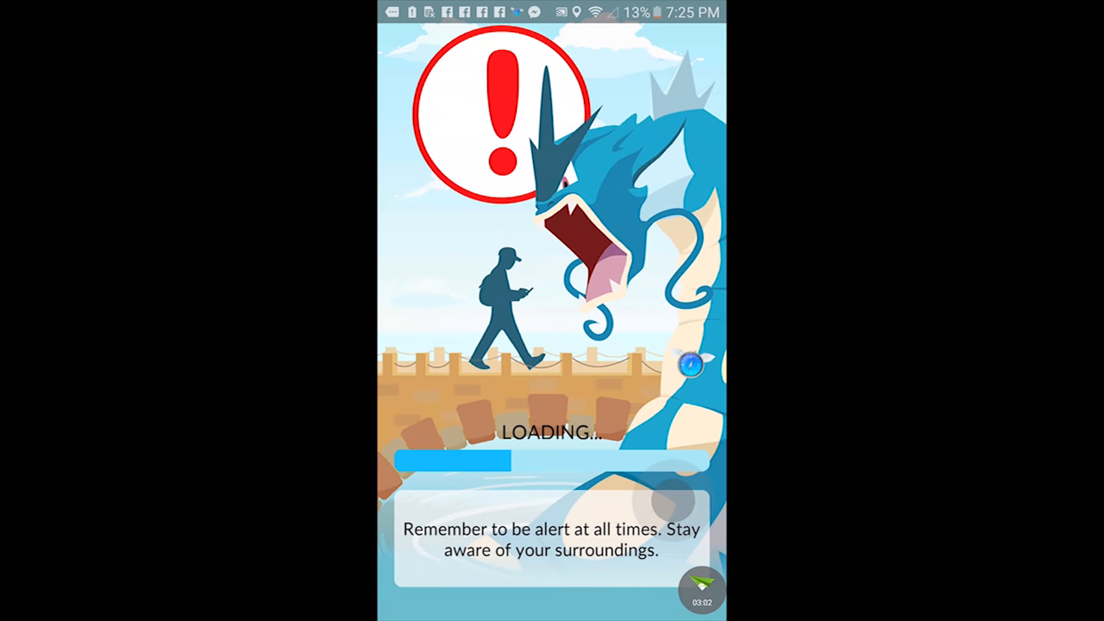